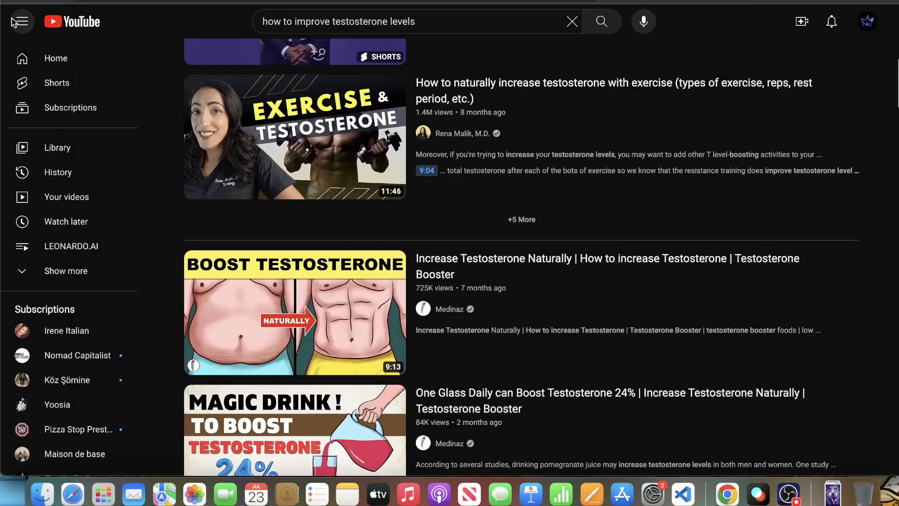
Step: Collapse the YouTube sidebar to mini-guide mode on the testosterone search results
left_click(21, 21)
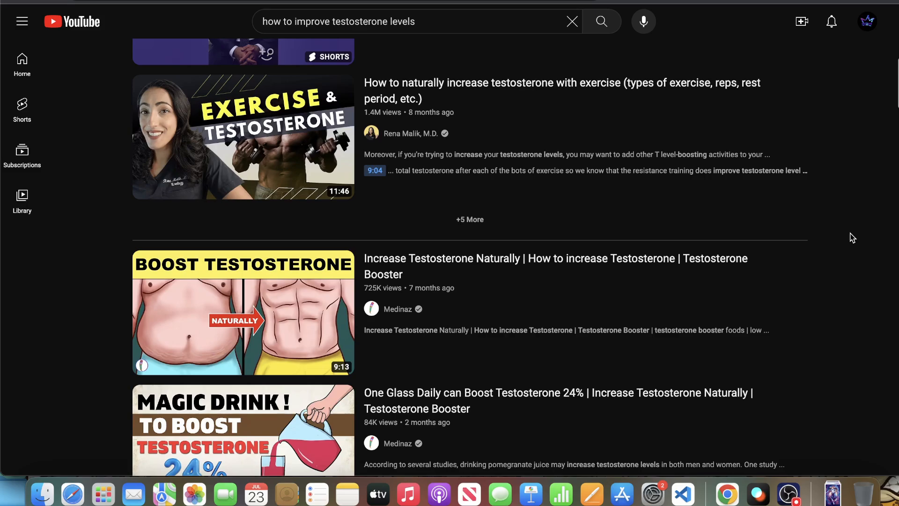
Step: Scroll down the results to the exercise-and-testosterone video
scroll("down", 3)
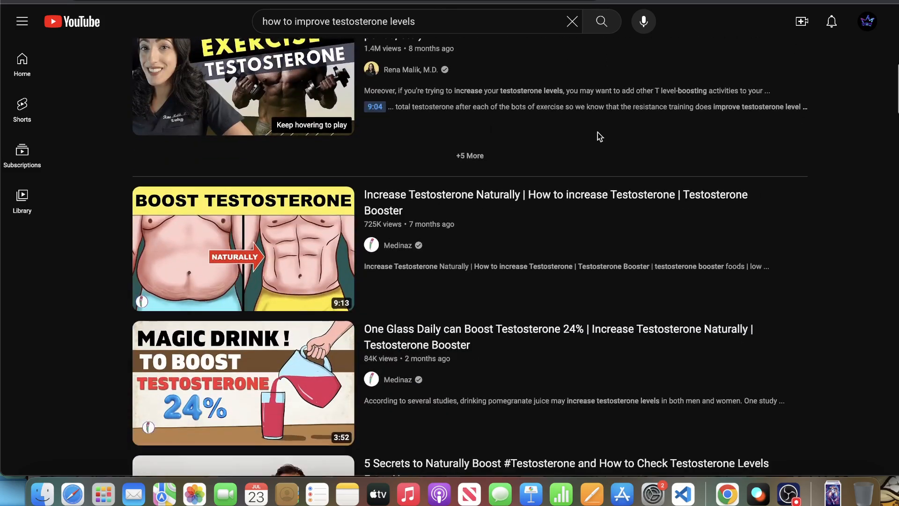
scroll("down", 3)
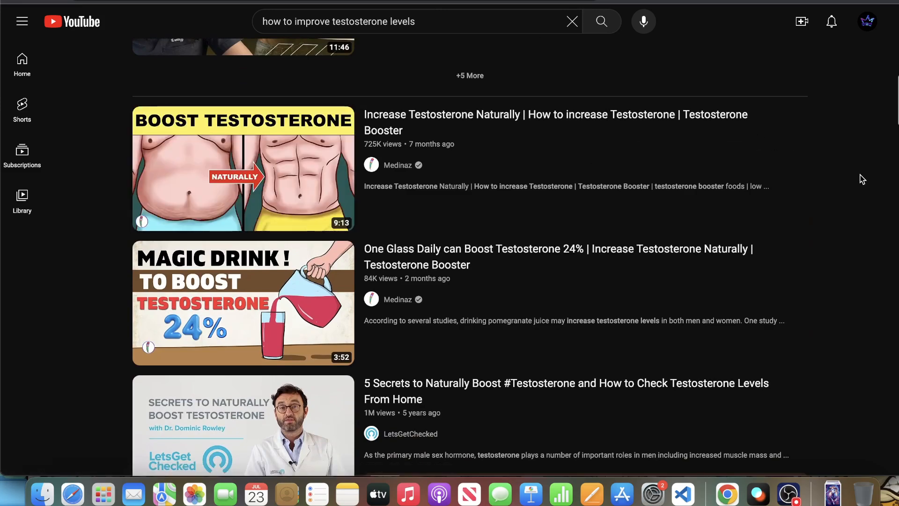
mouse_move(841, 197)
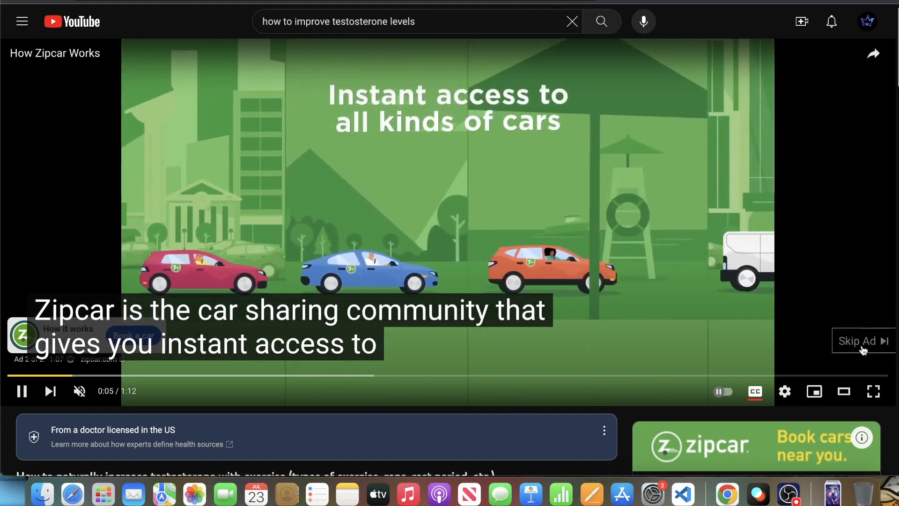
Step: Skip the ad and toggle the video's subtitles
left_click(859, 340)
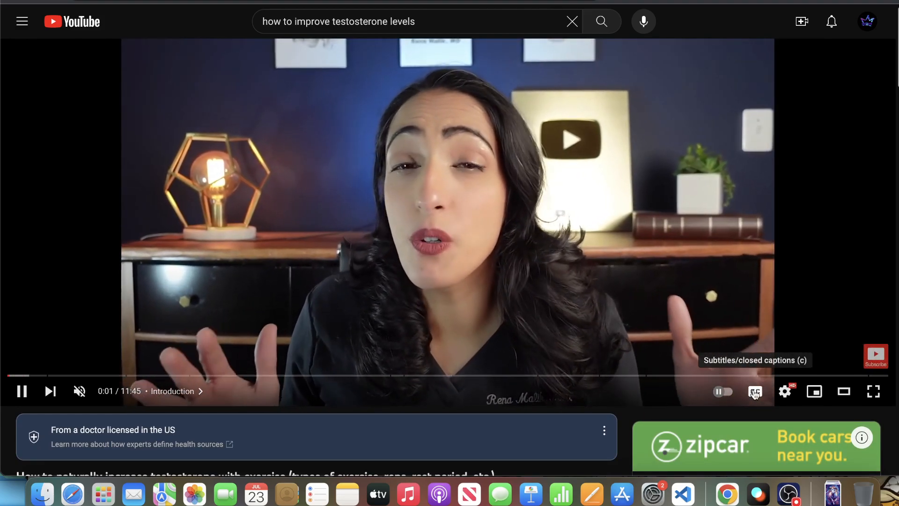
left_click(755, 391)
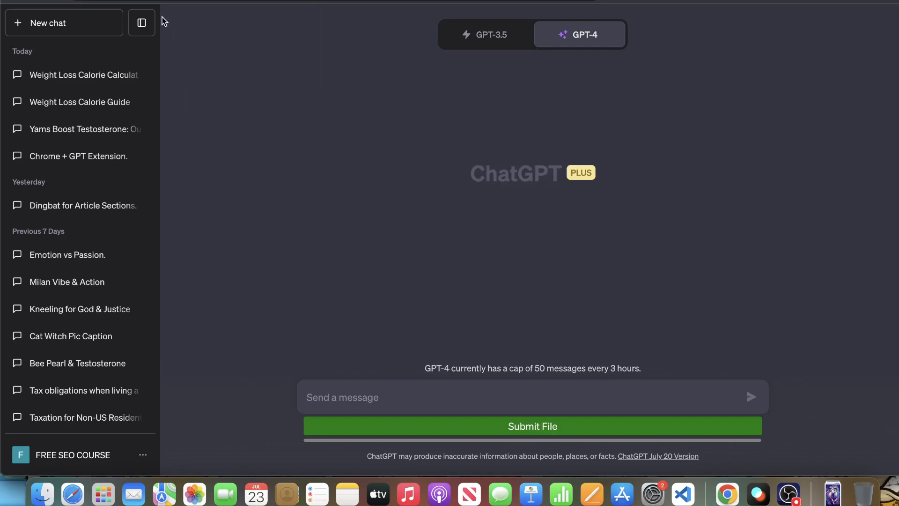
Step: Hide the chat history sidebar and open the Plugin store from the plugins dropdown
left_click(578, 34)
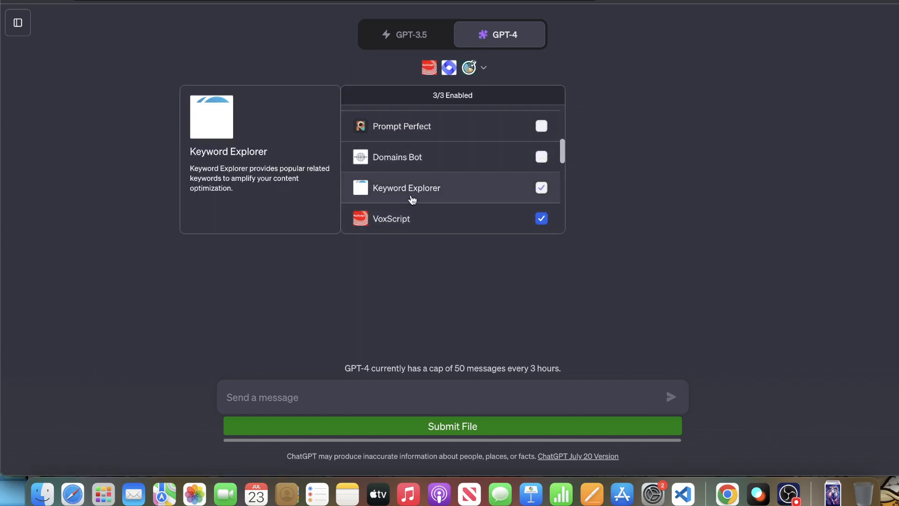
left_click(540, 156)
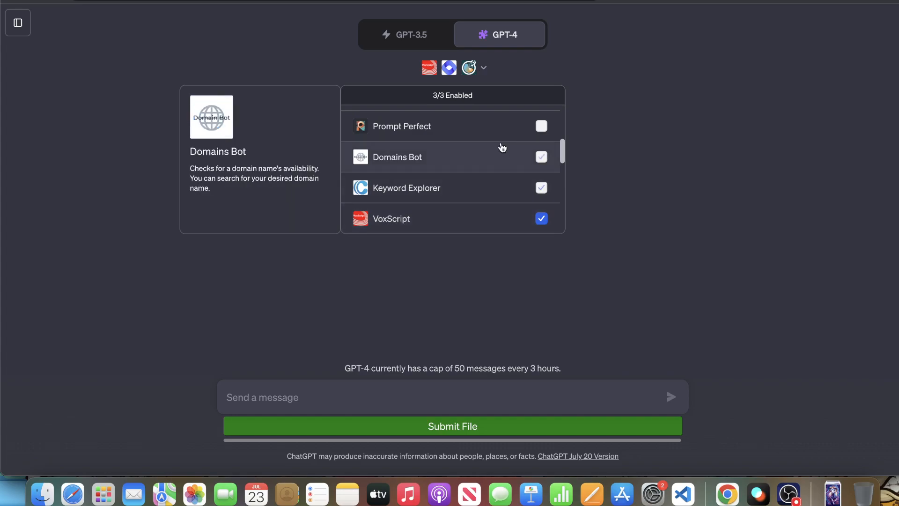
scroll("down", 3)
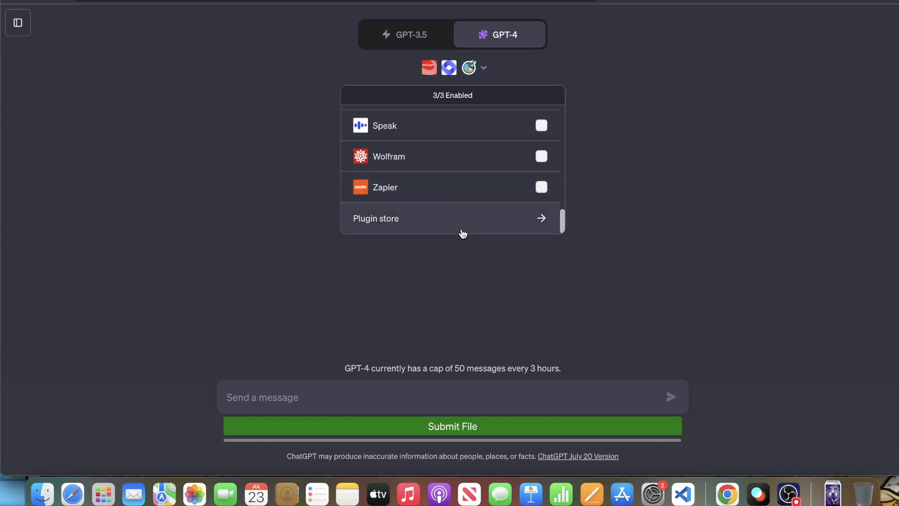
left_click(376, 218)
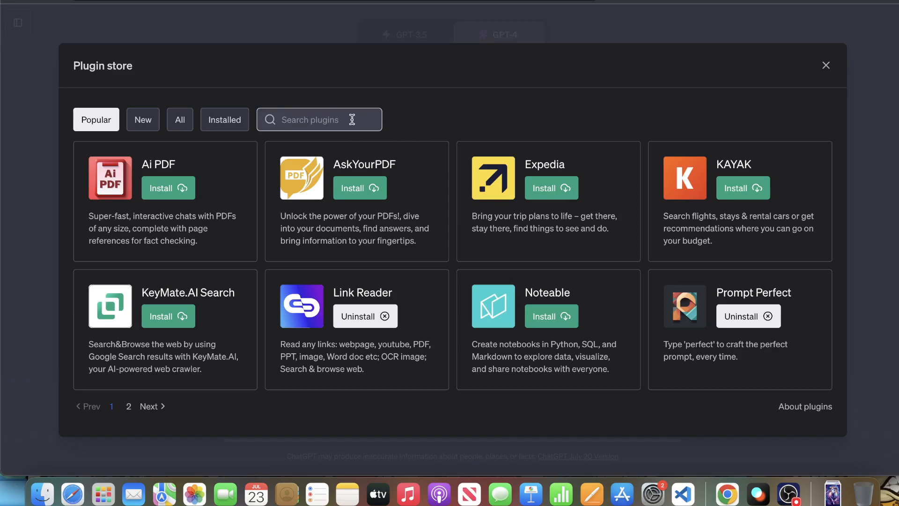
Step: Search the plugin store for 'vox', confirm VoxScript is installed, and close the store
left_click(319, 120)
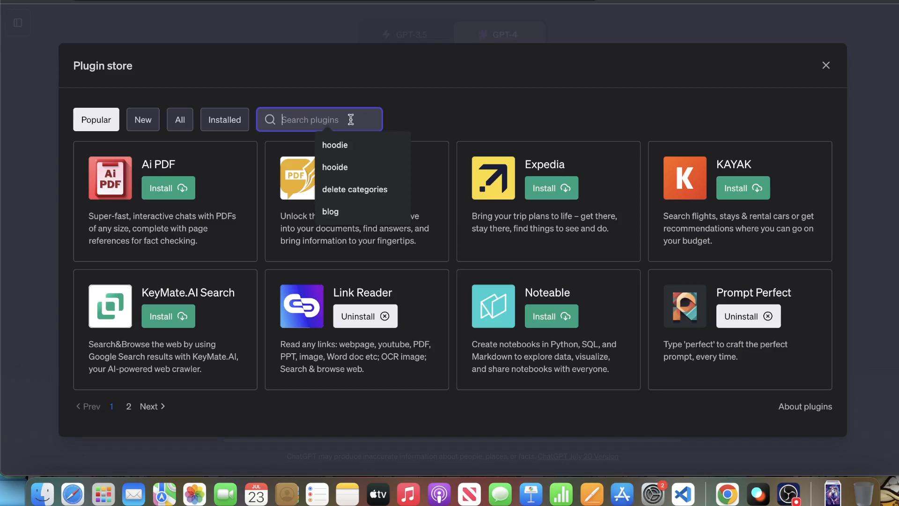
type("vox")
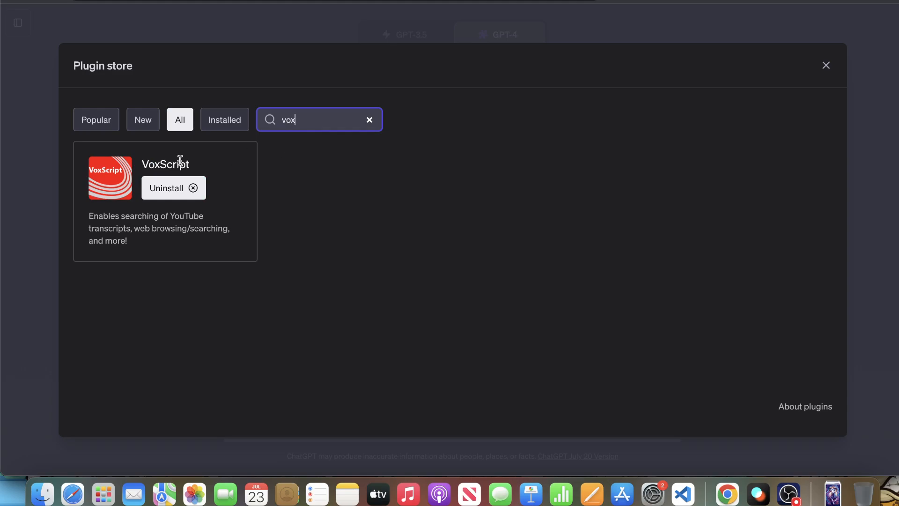
left_click(825, 66)
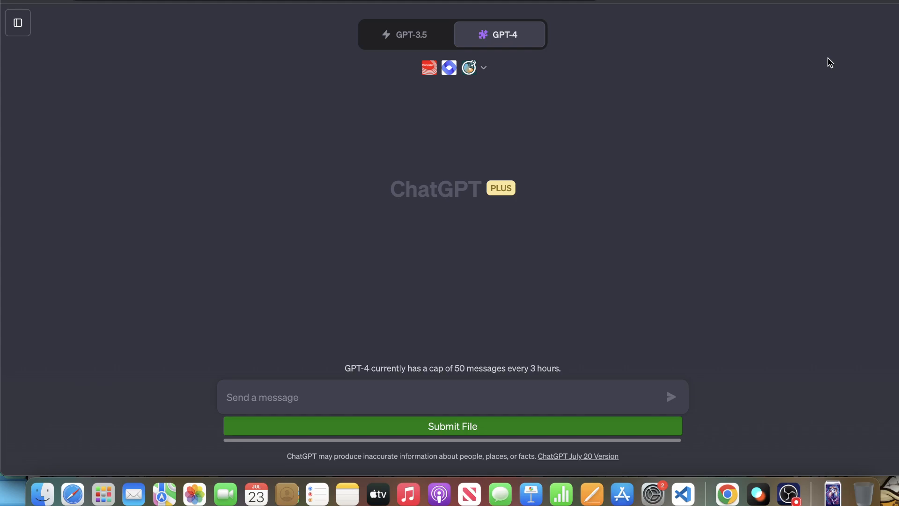
mouse_move(311, 392)
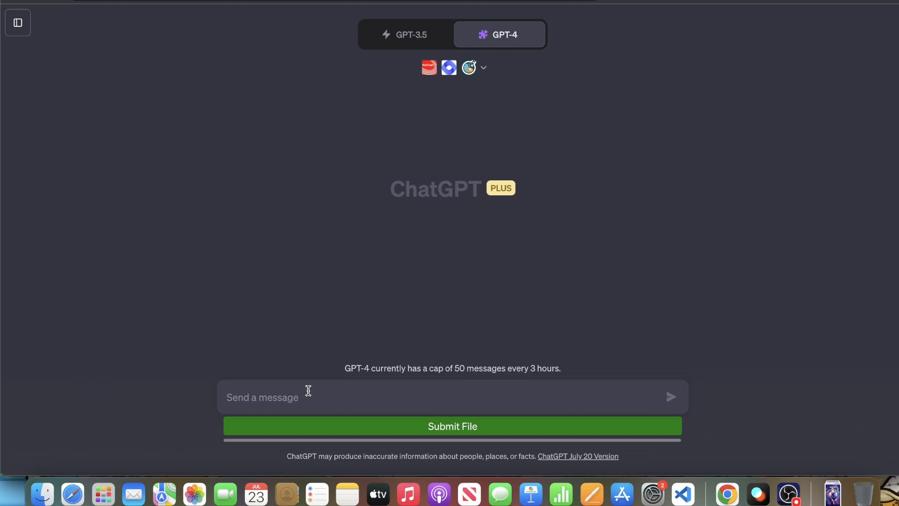
Step: Send a prompt asking ChatGPT to access the YouTube video's script and summarize it
type("access the script of : https://www.youtube.com/watch?v=bEcSogiDwTw")
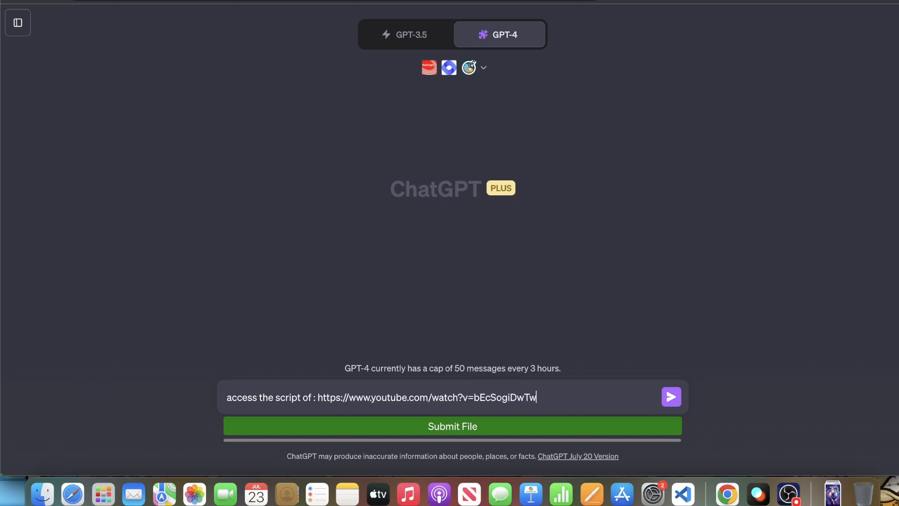
type("and summarize")
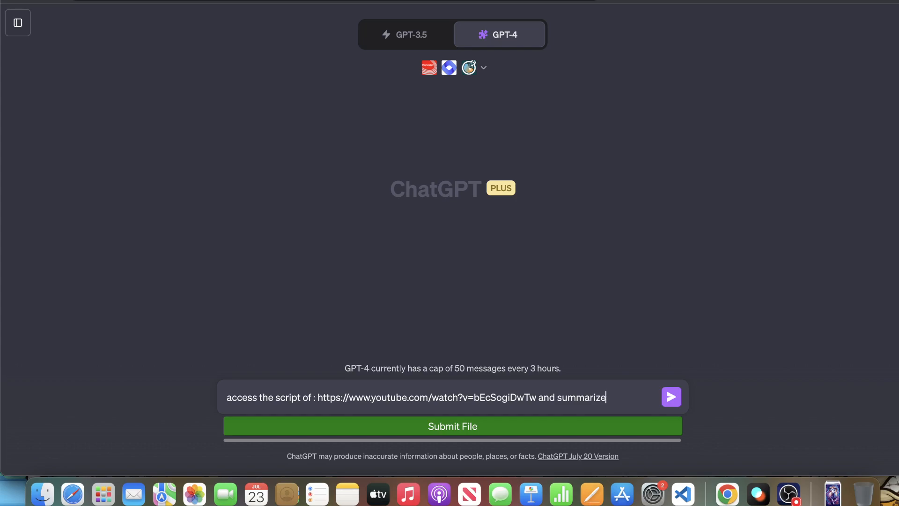
type("it for me")
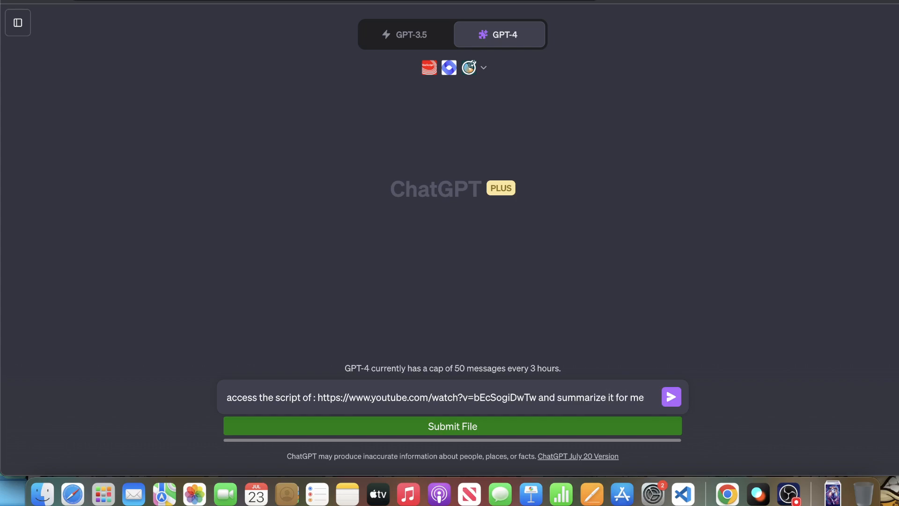
left_click(670, 396)
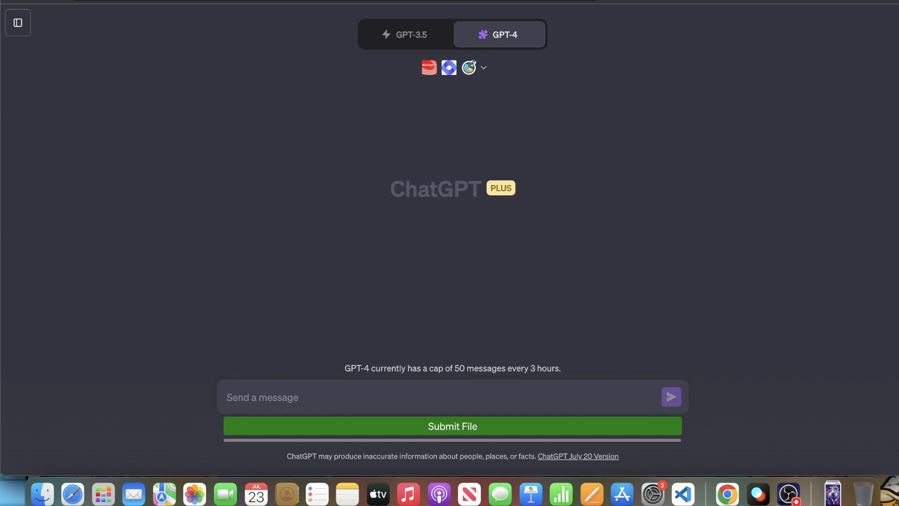
Step: Wait while VoxScript fetches the transcript and GPT-4 writes the summary
left_click(670, 397)
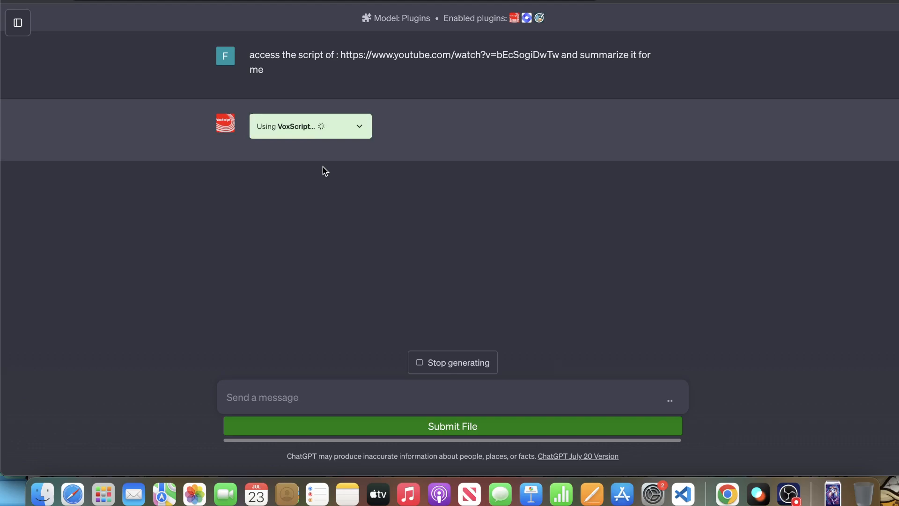
mouse_move(347, 127)
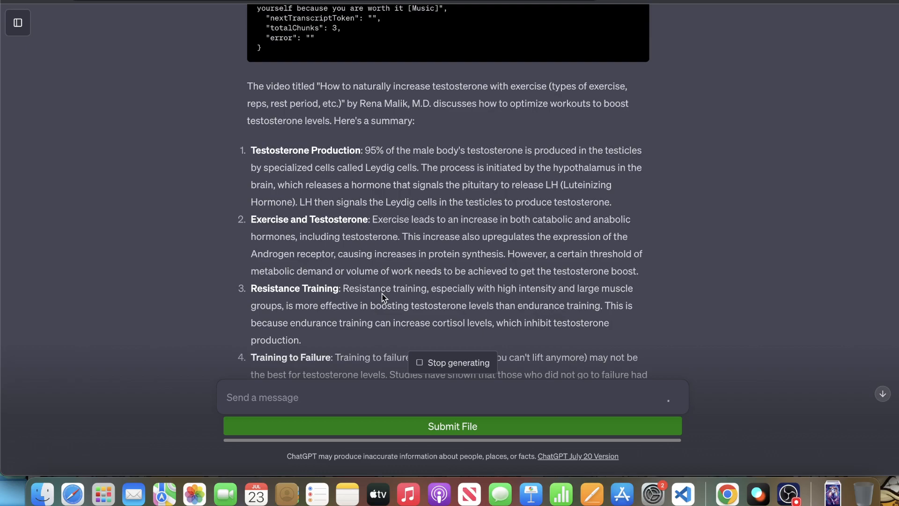
Step: Read through the eight-point summary and its takeaway, then open OBS from the Dock
scroll("down", 3)
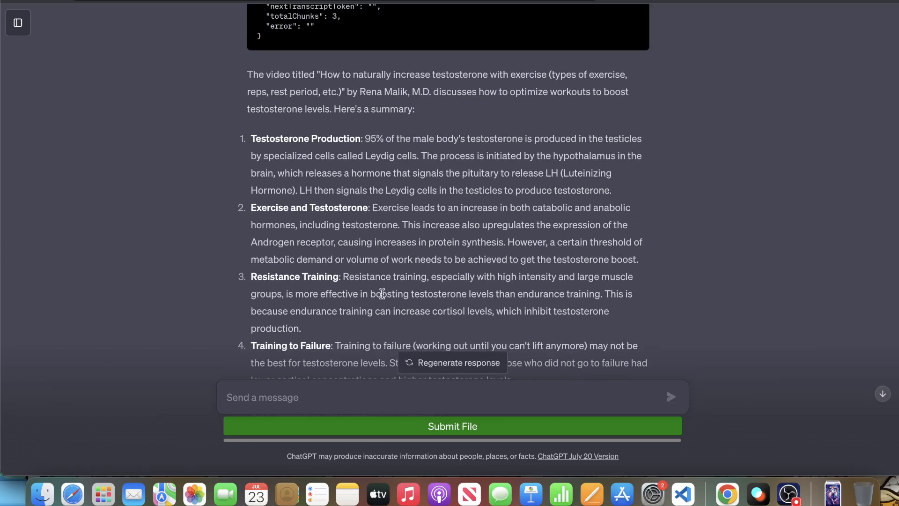
scroll("down", 3)
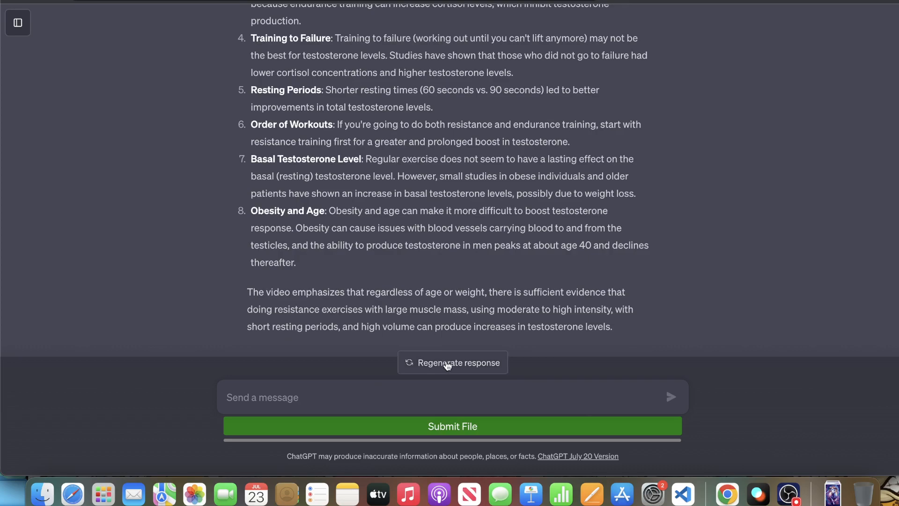
mouse_move(503, 304)
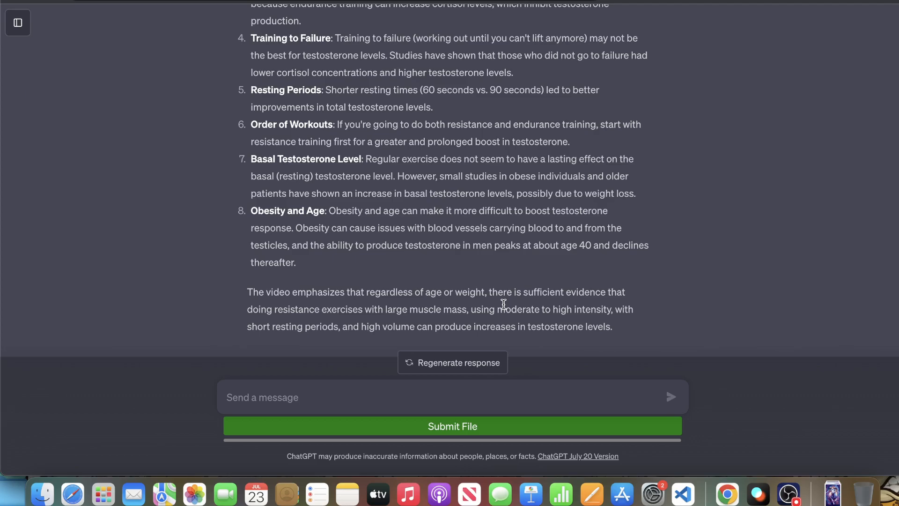
scroll("up", 3)
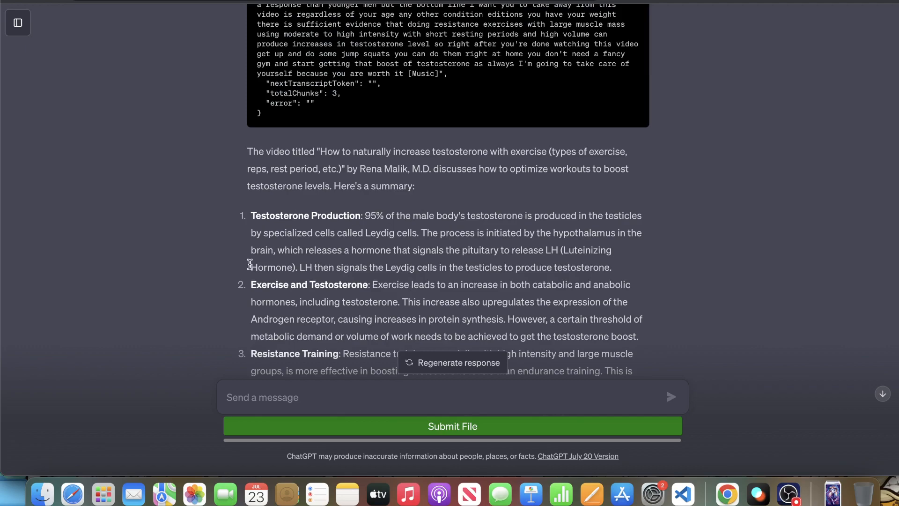
scroll("down", 3)
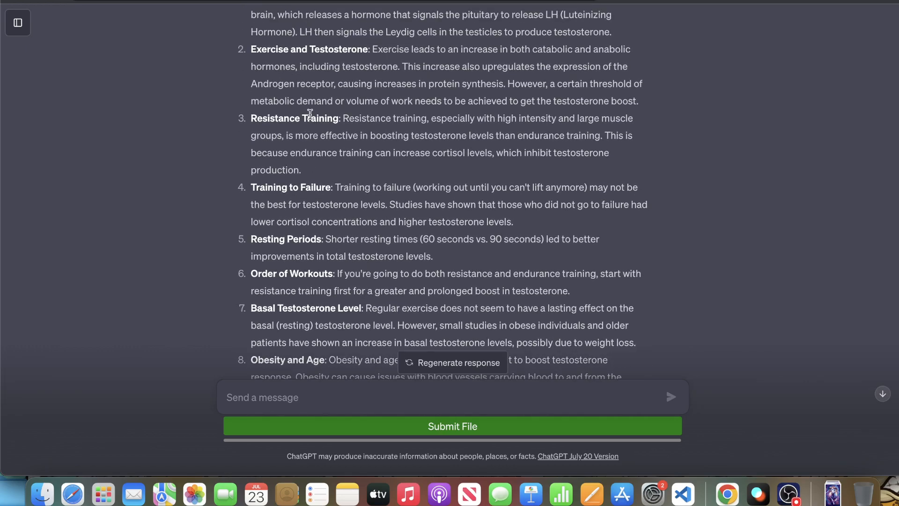
scroll("down", 3)
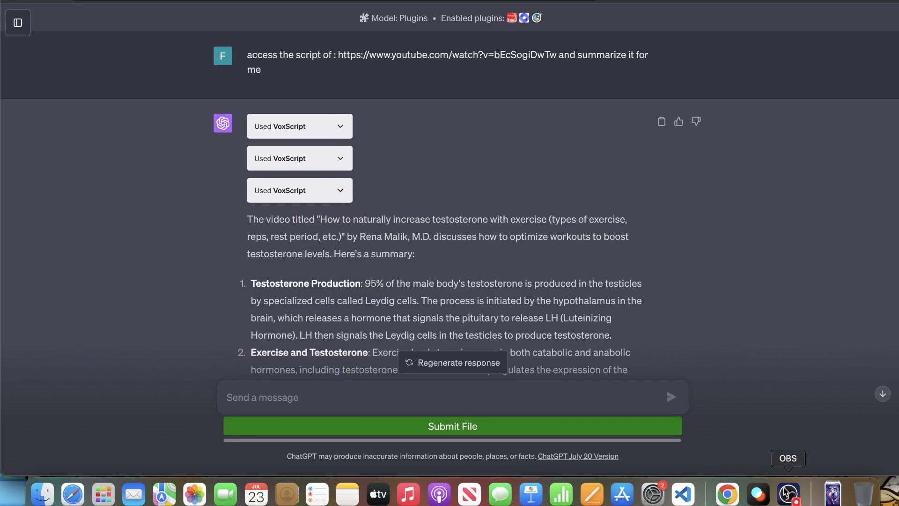
left_click(788, 493)
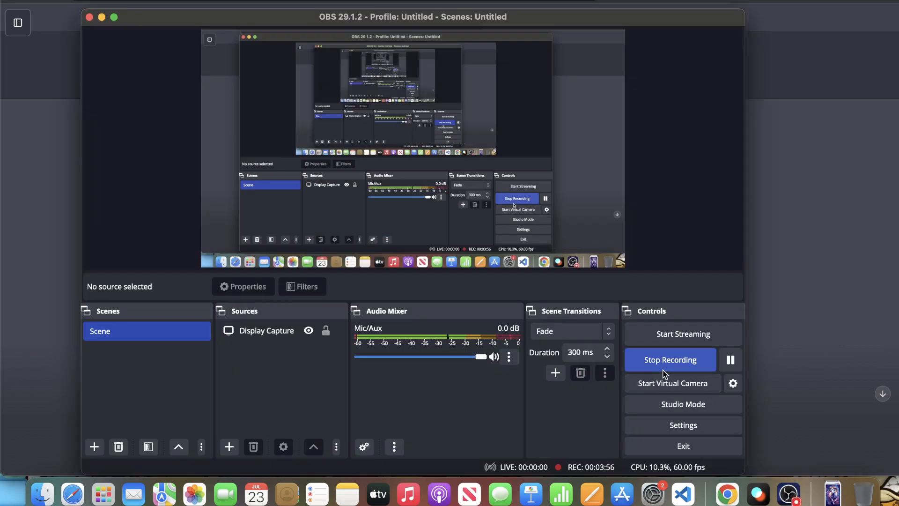